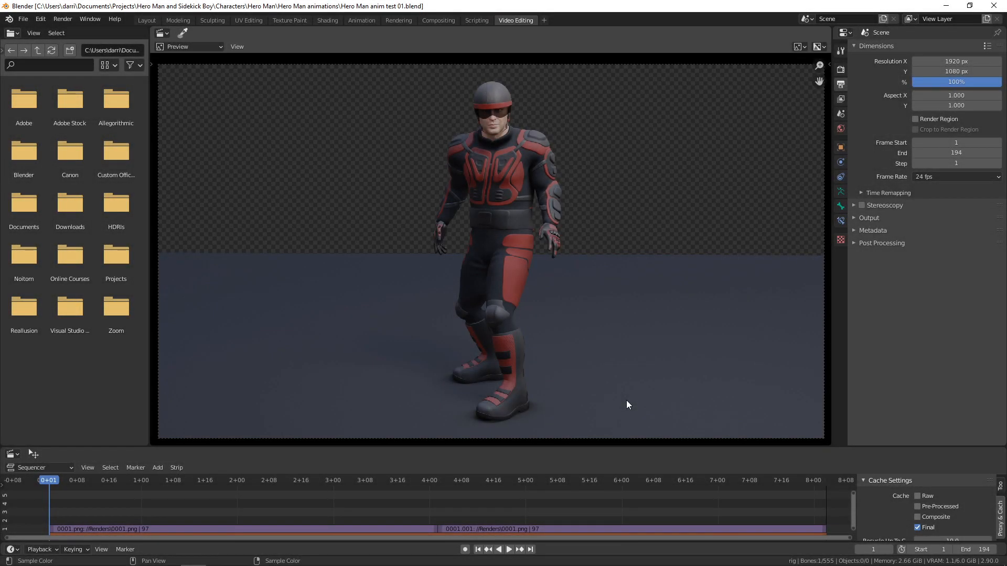
- Play the Hero Man image sequence, scrub the timeline, then switch to the rigged character scene
{"action": "left_click", "coordinate": [509, 549]}
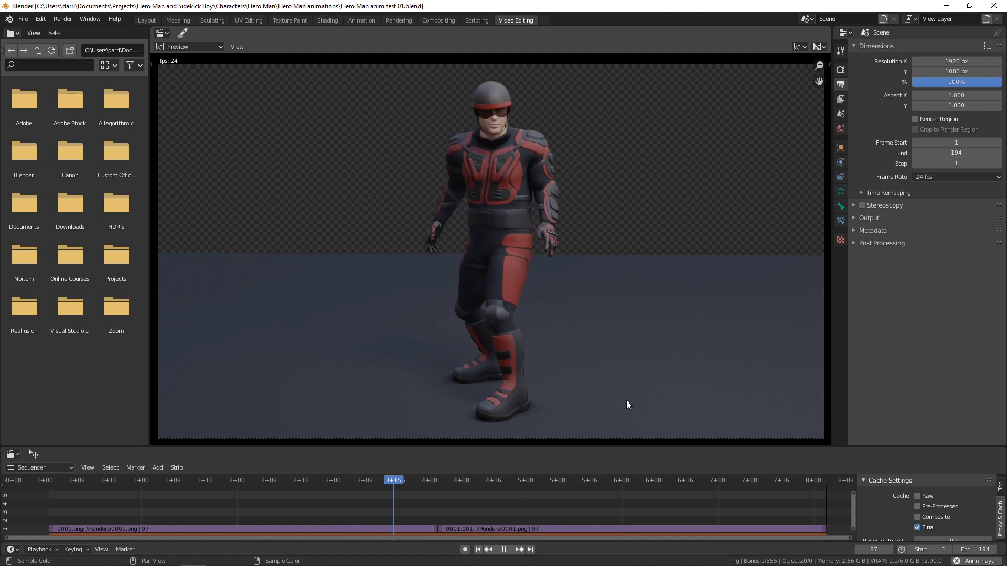
{"action": "left_click", "coordinate": [584, 480]}
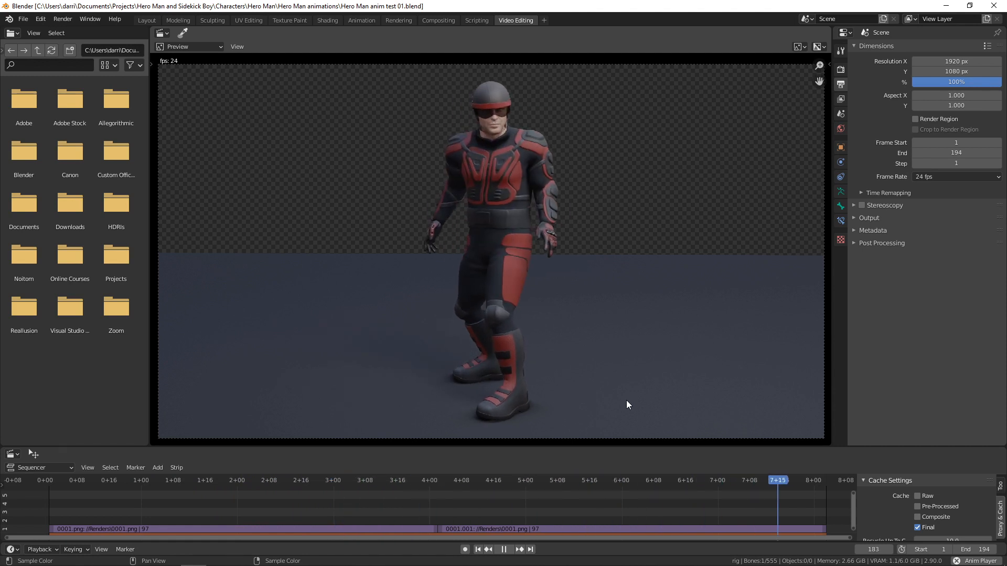
{"action": "left_click", "coordinate": [192, 480]}
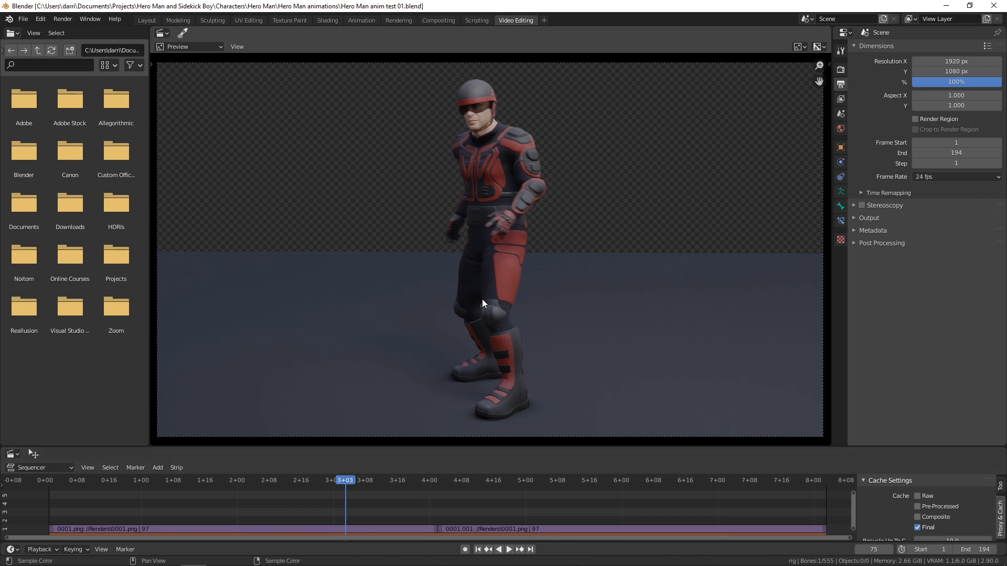
{"action": "left_click", "coordinate": [147, 20]}
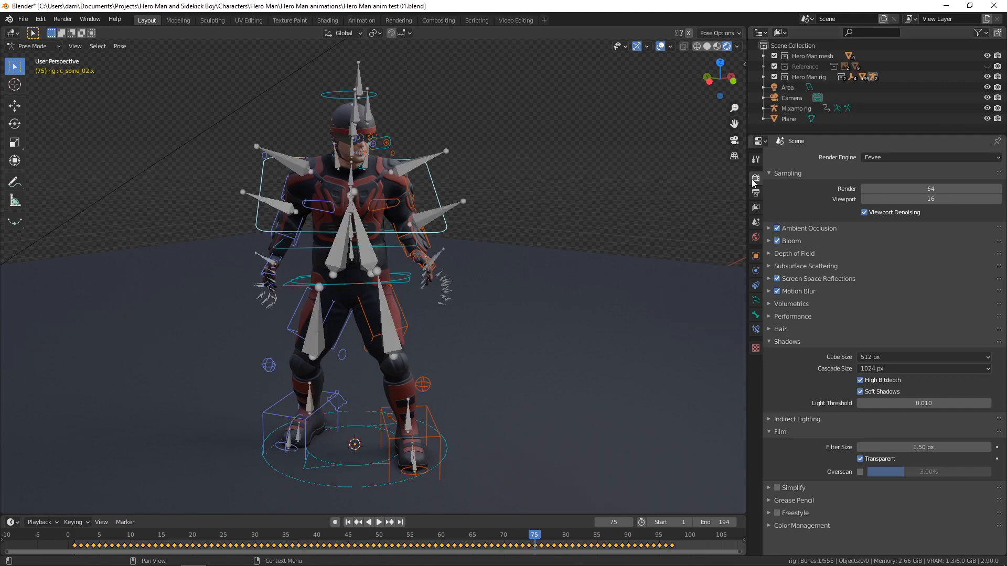
- Show the ARP sidebar tab with Mixamo-to-rig bone remapping
{"action": "left_click", "coordinate": [740, 173]}
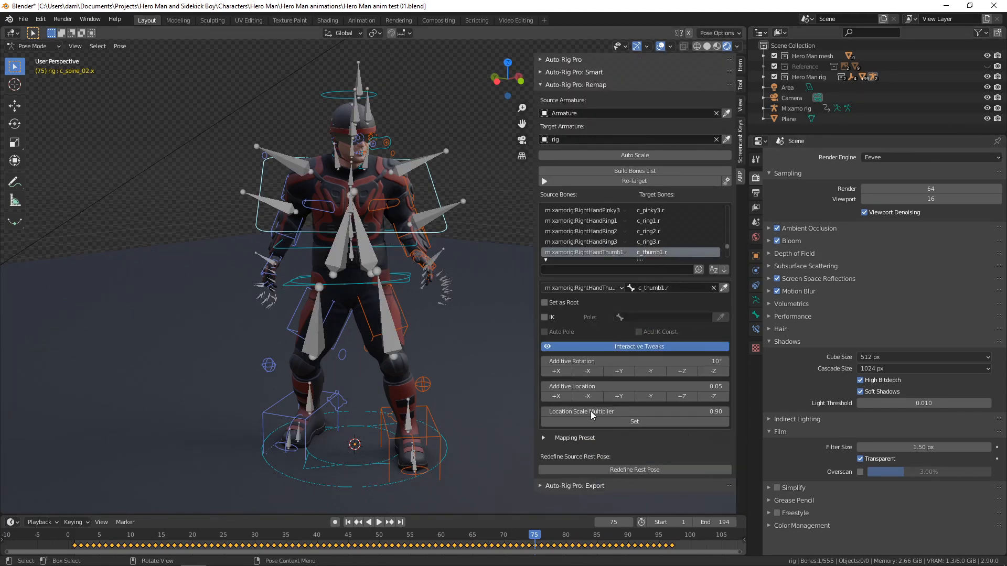
{"action": "mouse_move", "coordinate": [581, 241]}
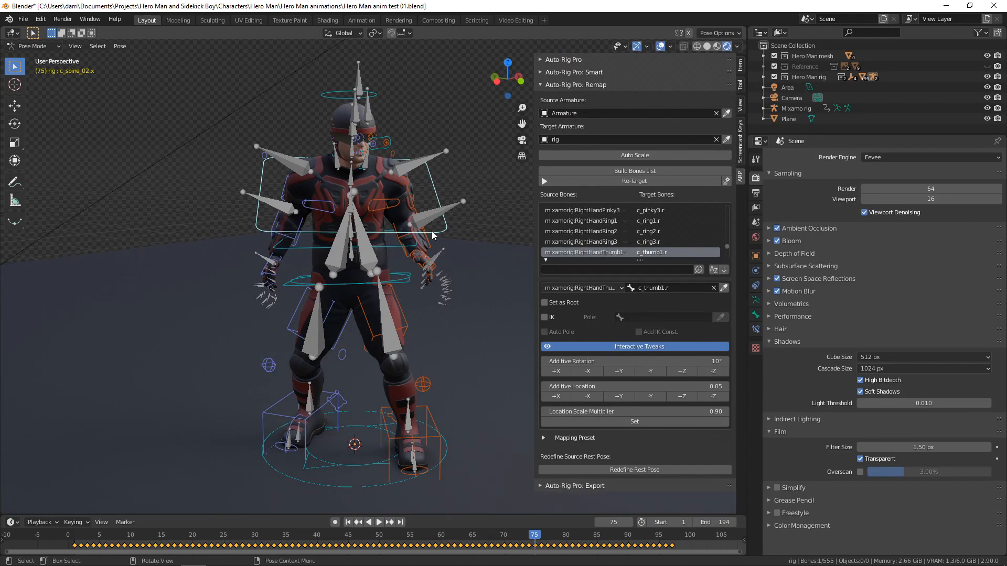
{"action": "mouse_move", "coordinate": [502, 276]}
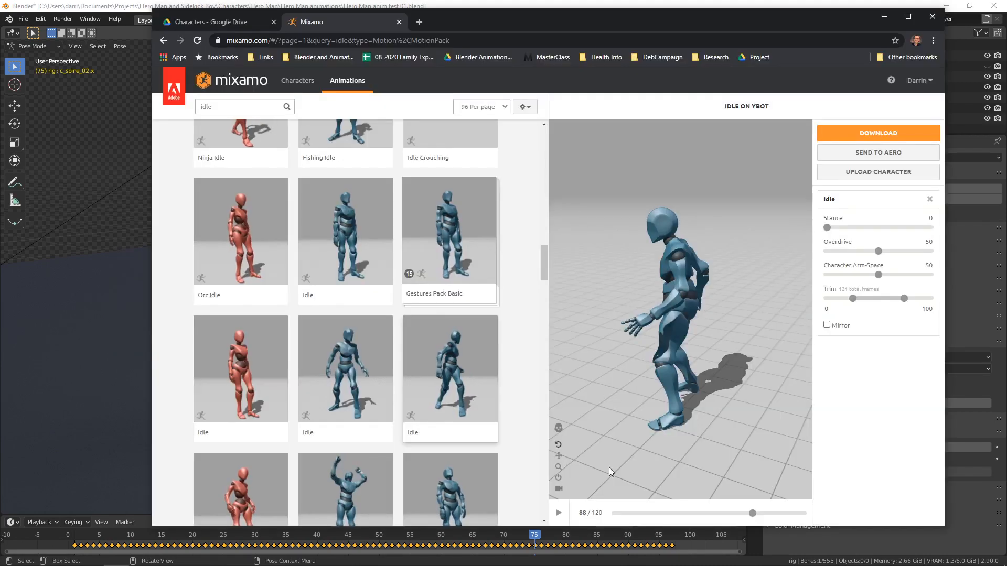
- Watch the Mixamo Idle preview, then minimize the browser back to Blender's sequence preview
{"action": "left_click", "coordinate": [557, 513]}
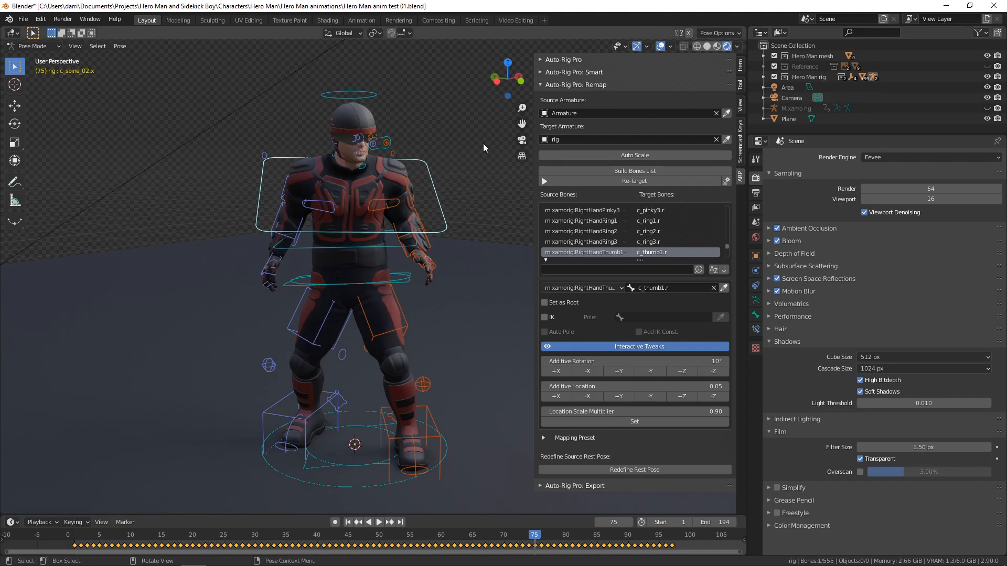
{"action": "left_click", "coordinate": [514, 20]}
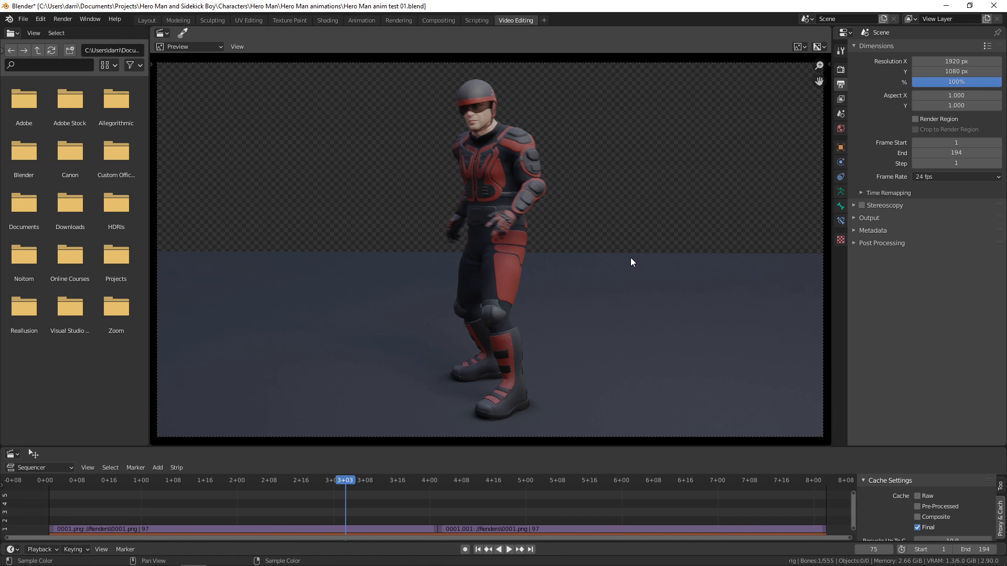
- Play the Hero Man sequence further in the preview
{"action": "left_click", "coordinate": [499, 549]}
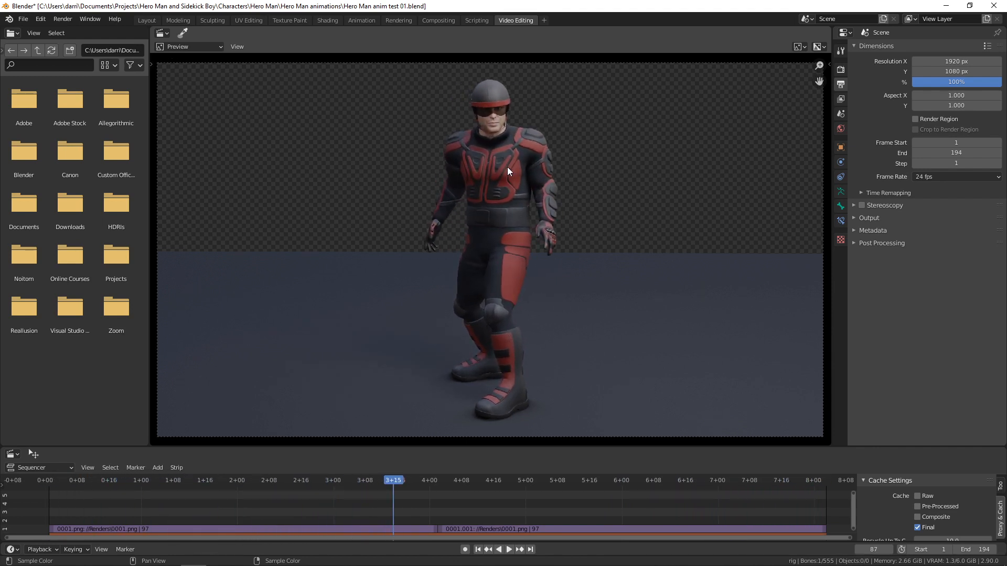
{"action": "mouse_move", "coordinate": [597, 257]}
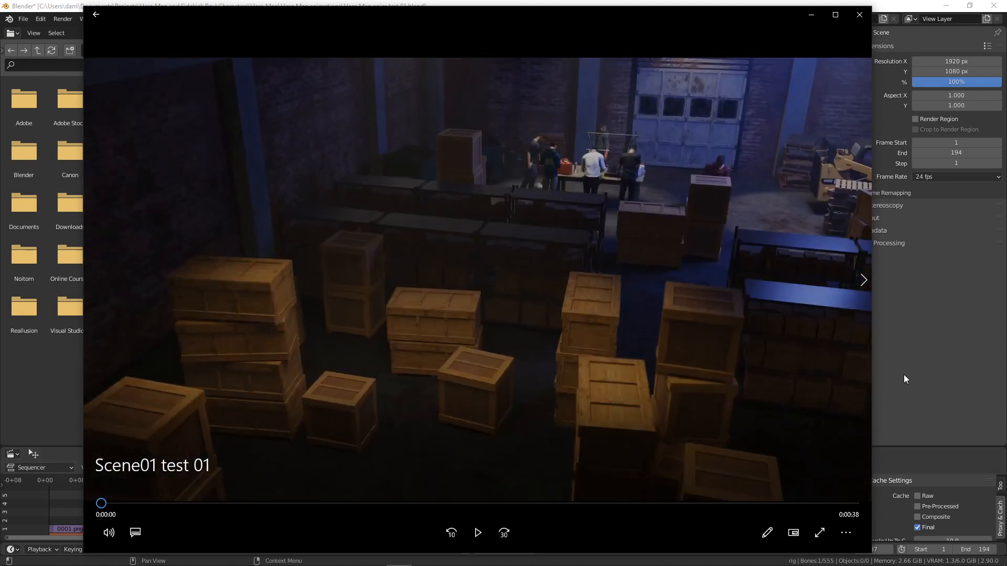
- Play the Scene01 test 01 warehouse clip in Movies & TV
{"action": "left_click", "coordinate": [477, 533]}
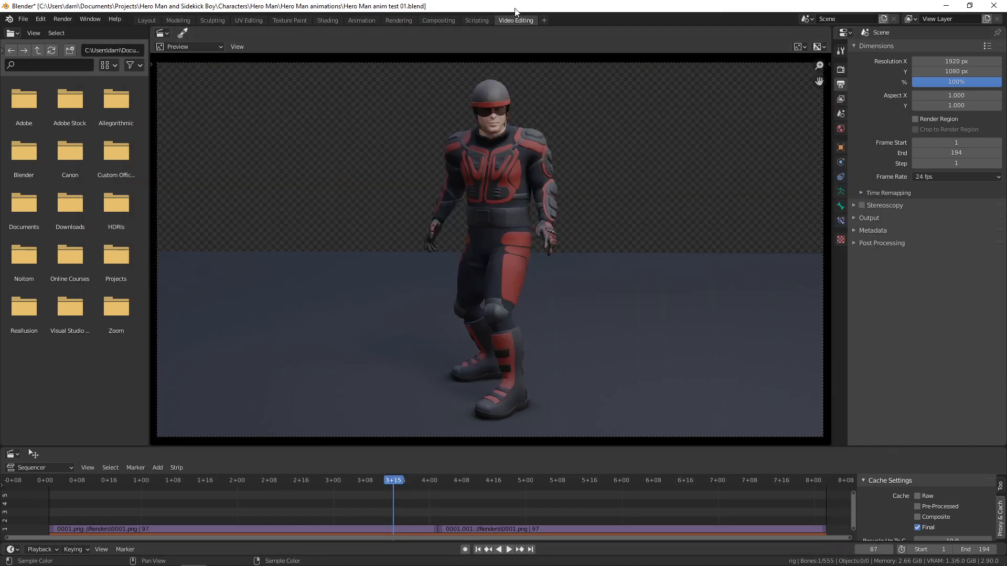
- Play the Hero Man sequence and jump around the timeline as it loops
{"action": "left_click", "coordinate": [508, 549]}
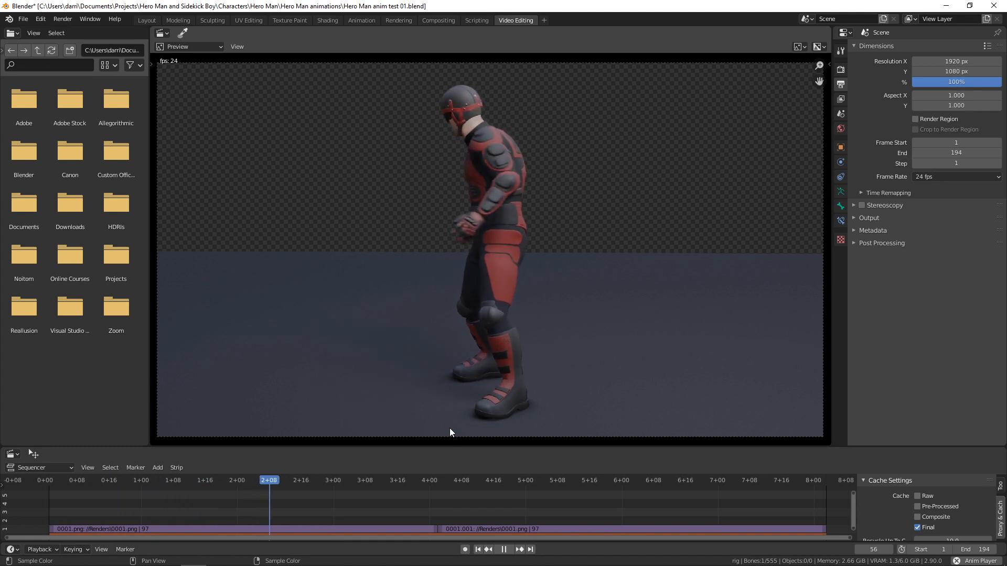
{"action": "left_click", "coordinate": [461, 479]}
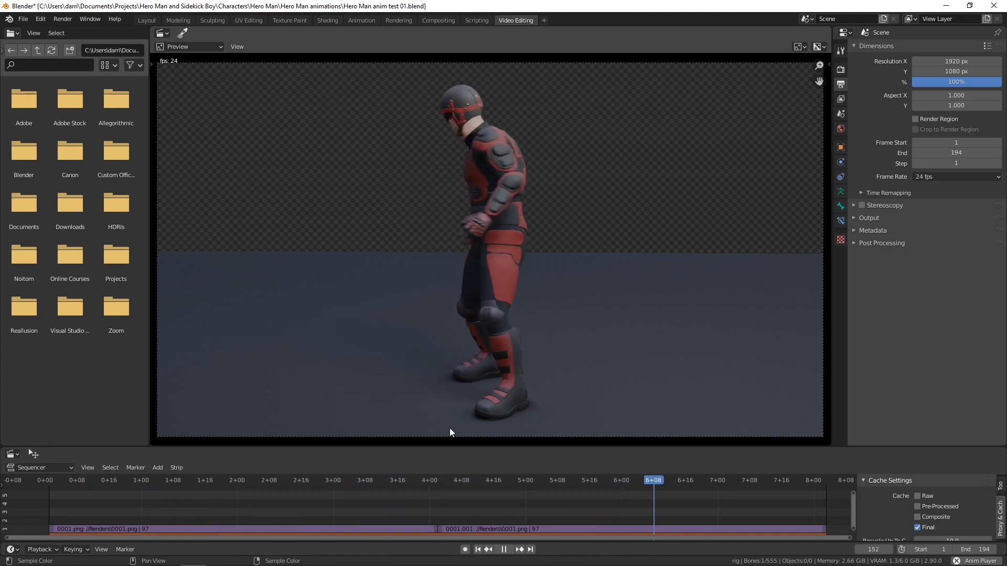
{"action": "left_click", "coordinate": [69, 480]}
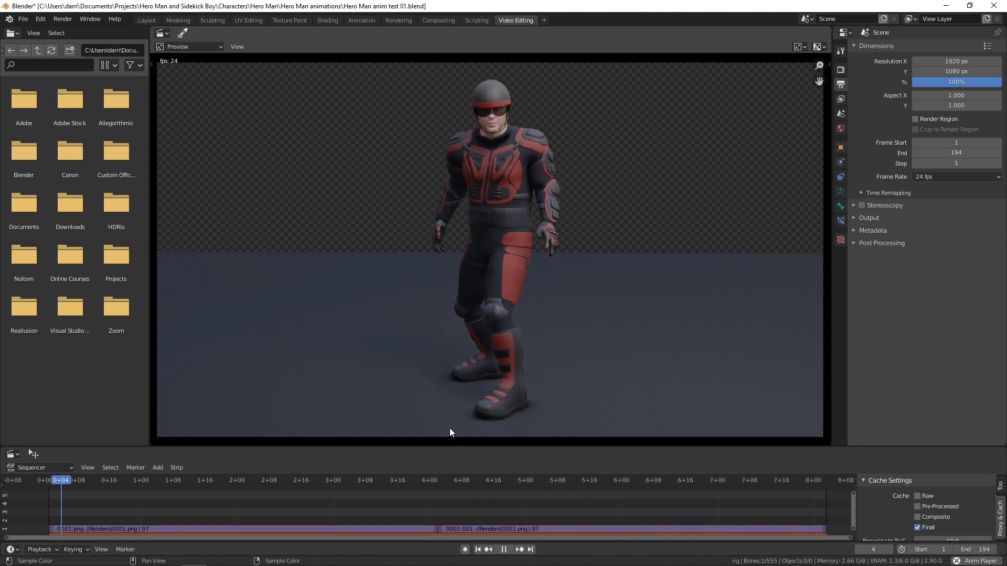
{"action": "left_click", "coordinate": [252, 480]}
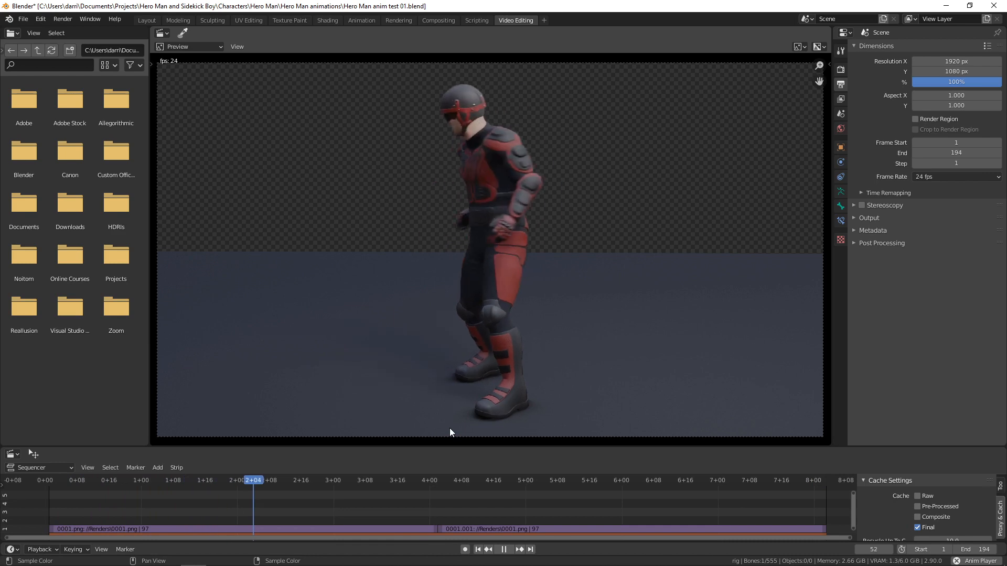